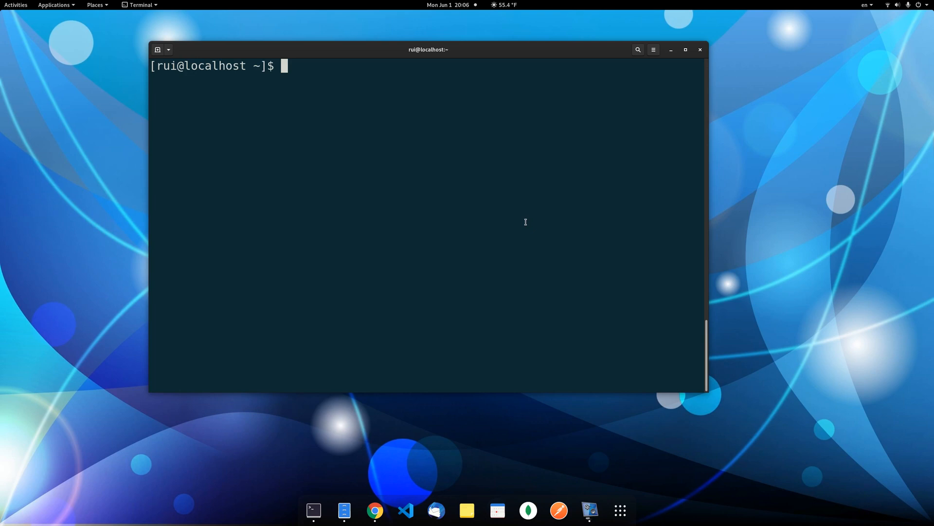
Enter sudo grub2-mkconfig -o /boot/grub2/grub.cfg to regenerate the GRUB config, reaching the password prompt
text(sudo grub2-)
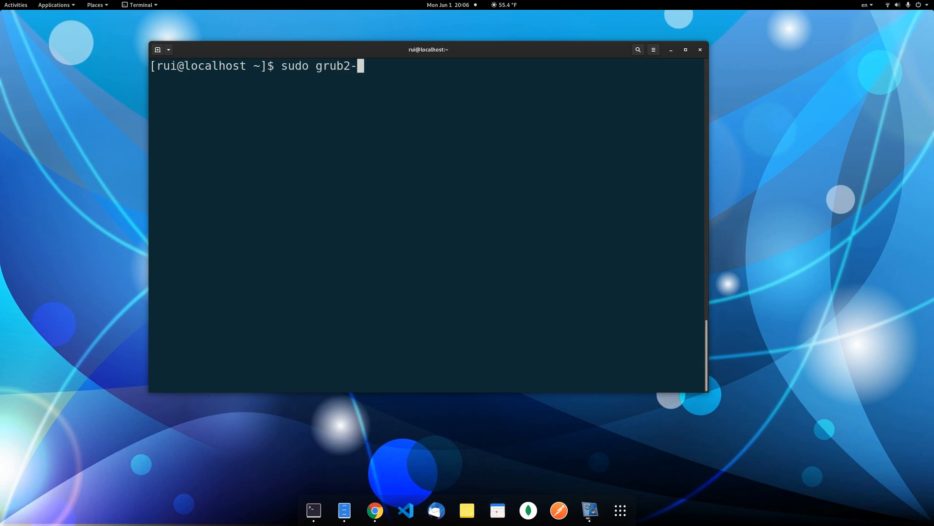
text(mkconfig)
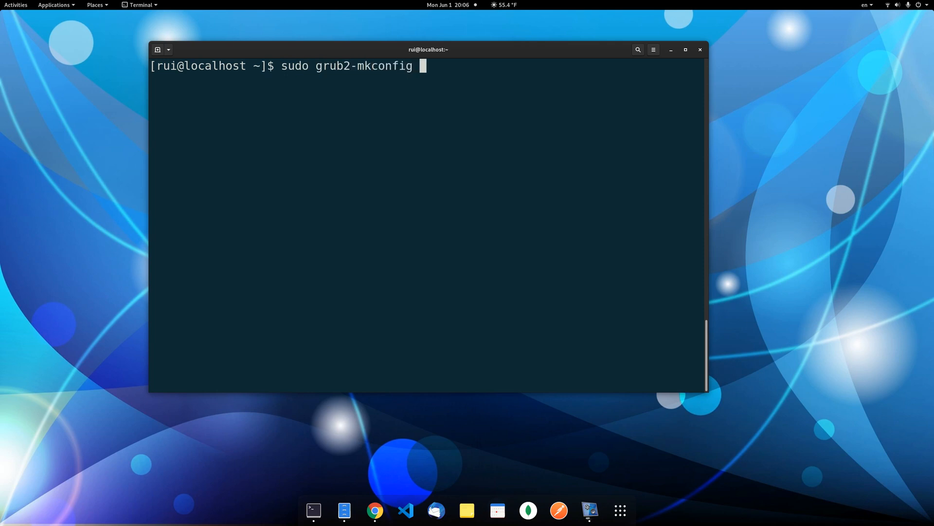
text(-o /)
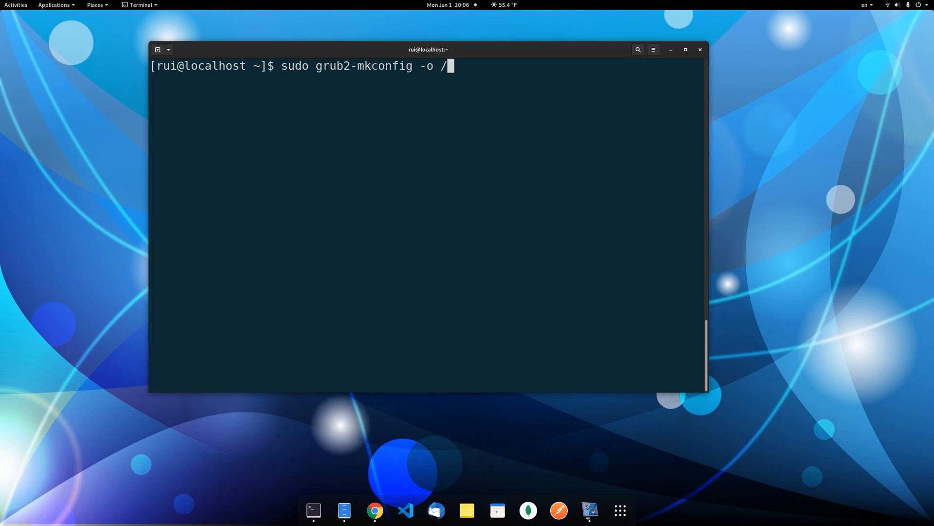
text(boot/)
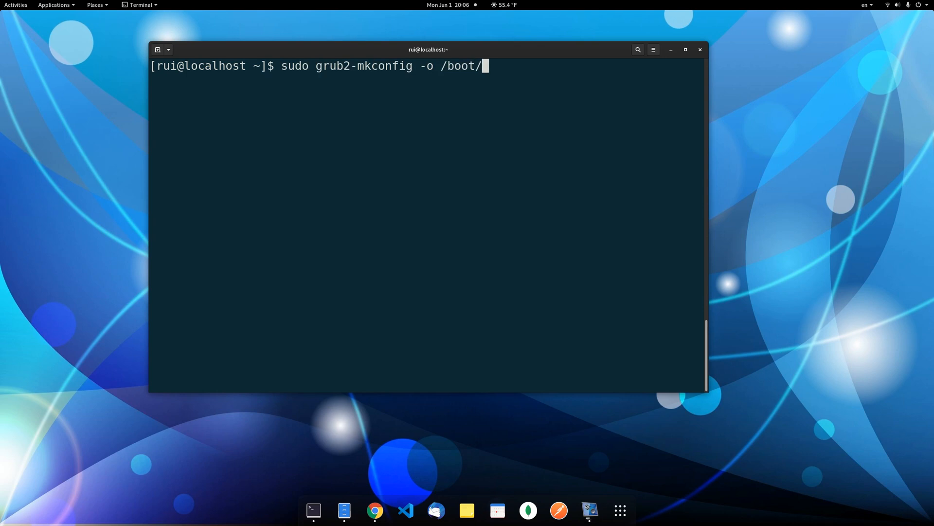
text(grub)
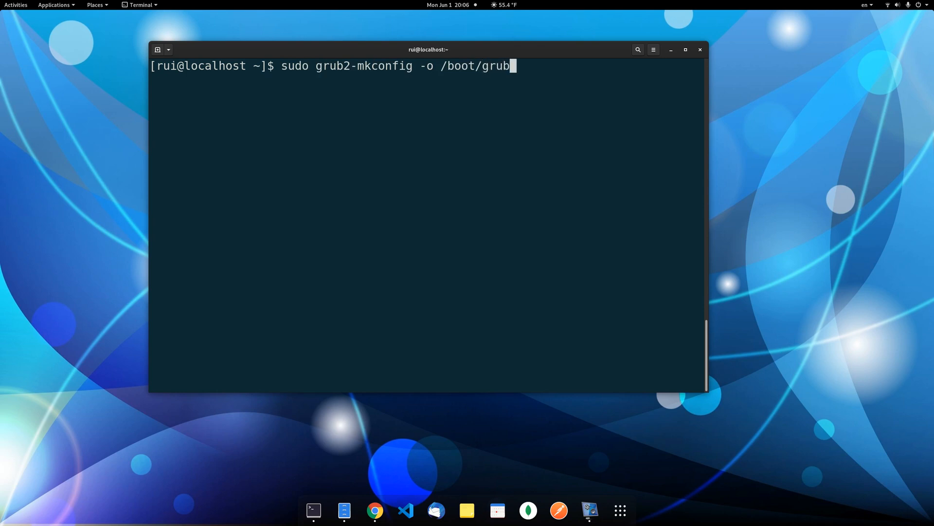
text(2/)
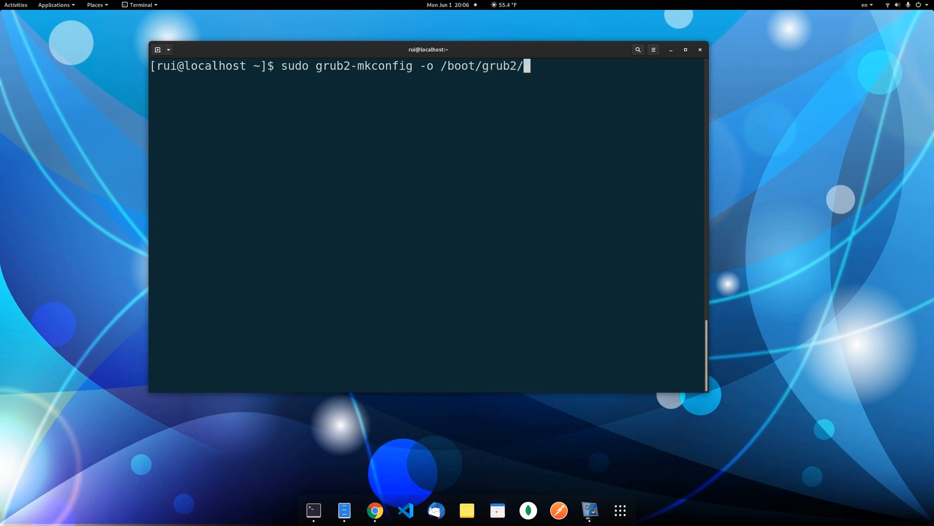
text(grub.cfg)
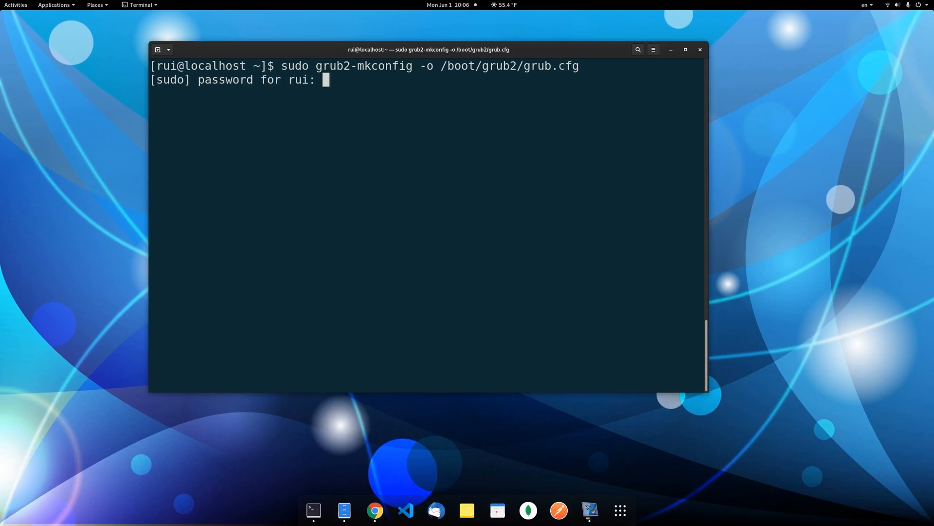
Submit the sudo password so grub.cfg is rebuilt, detecting Windows Boot Manager and Ubuntu 20.04 LTS
key(Return)
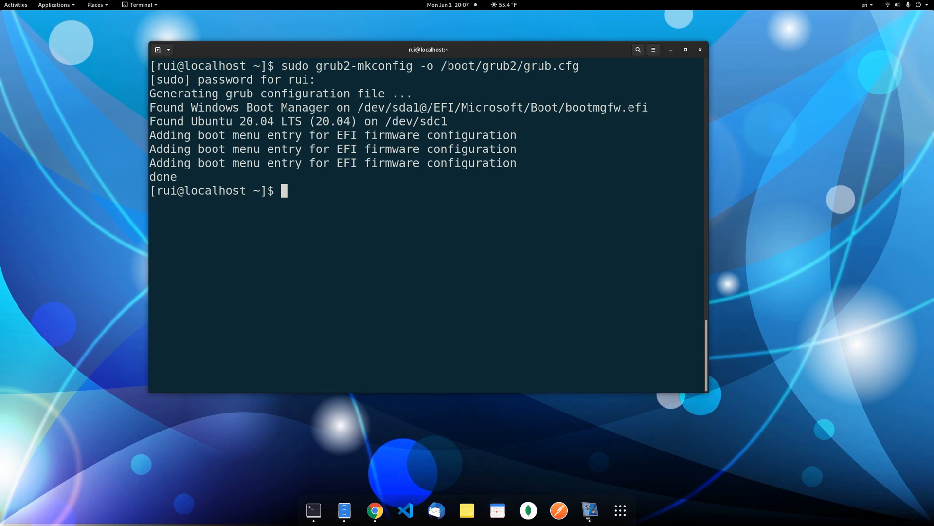
Have sudo os-prober typed at the prompt, ready to run
text(sudo o)
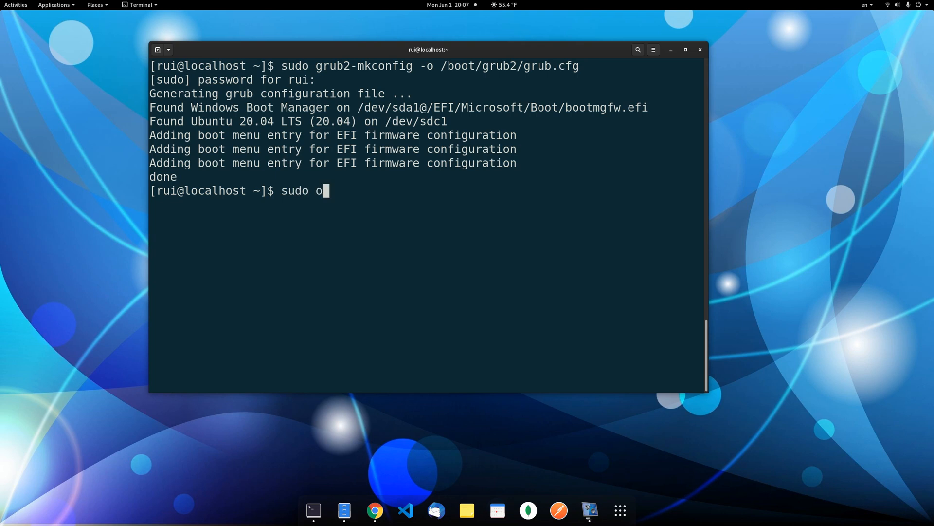
text(s-prober)
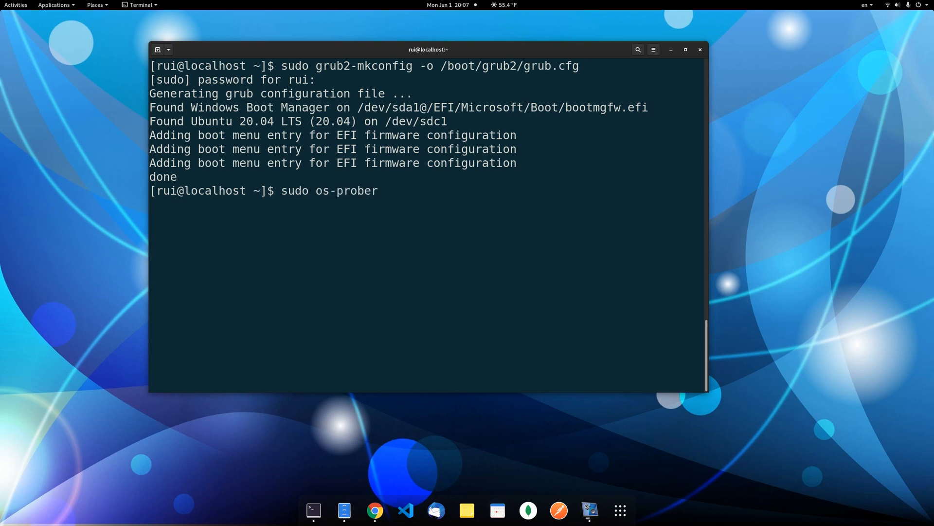